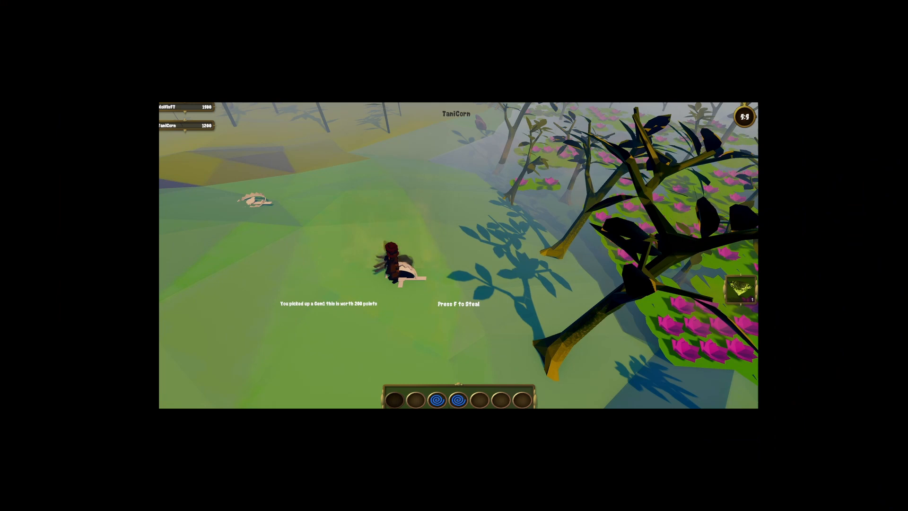
Walk the character onto the gem in the clearing to collect 200 points.
key(f)
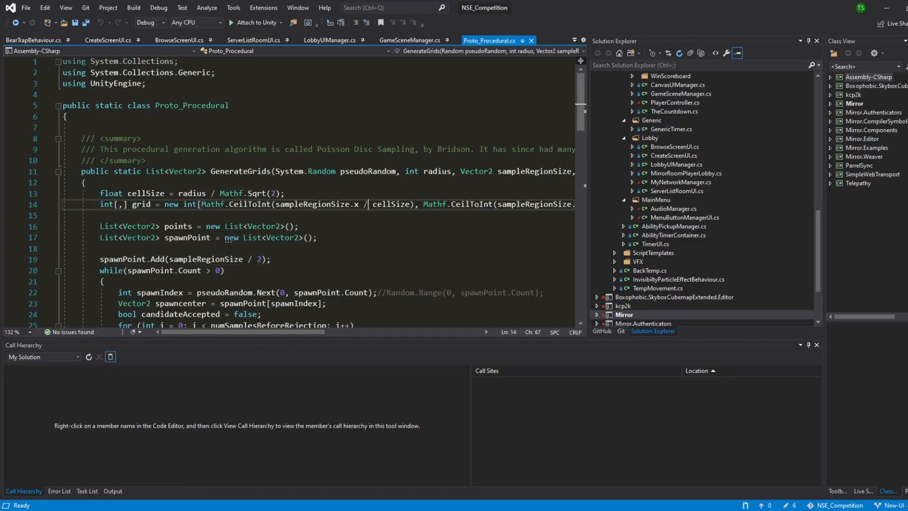
scroll(down, 3)
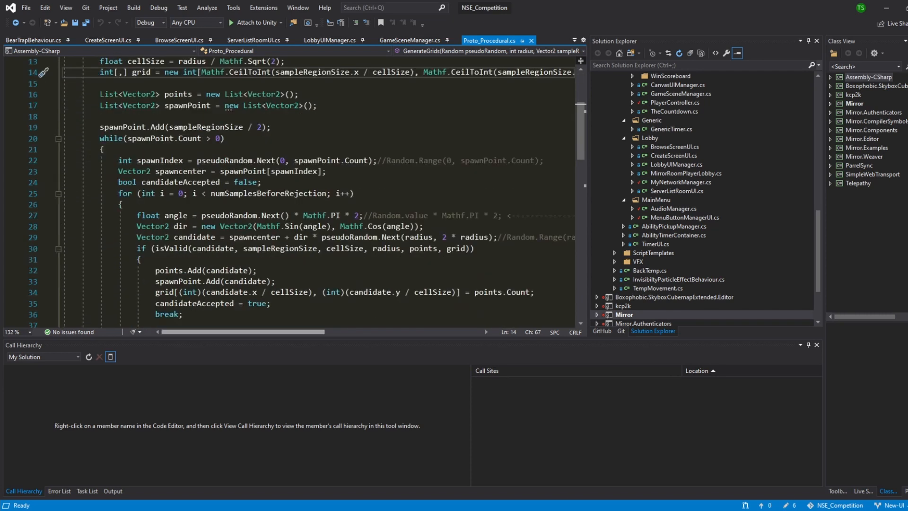
scroll(right, 3)
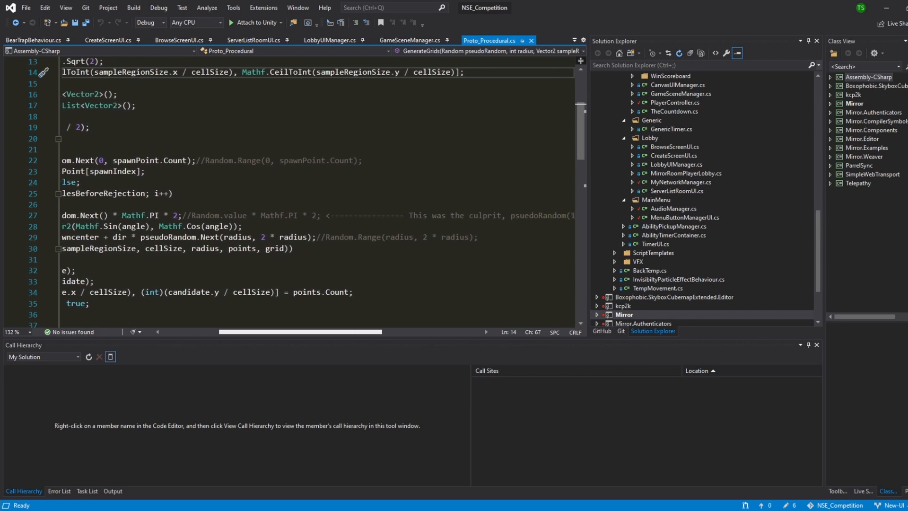
scroll(right, 3)
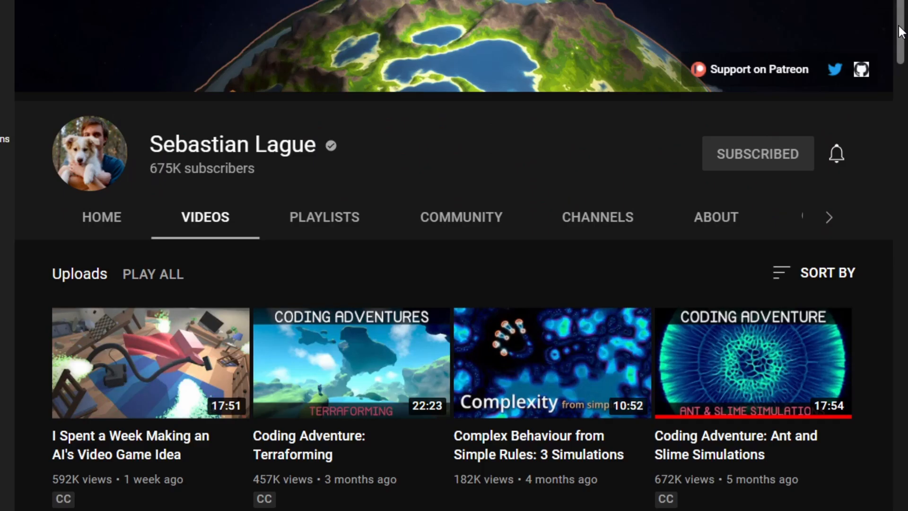
scroll(down, 3)
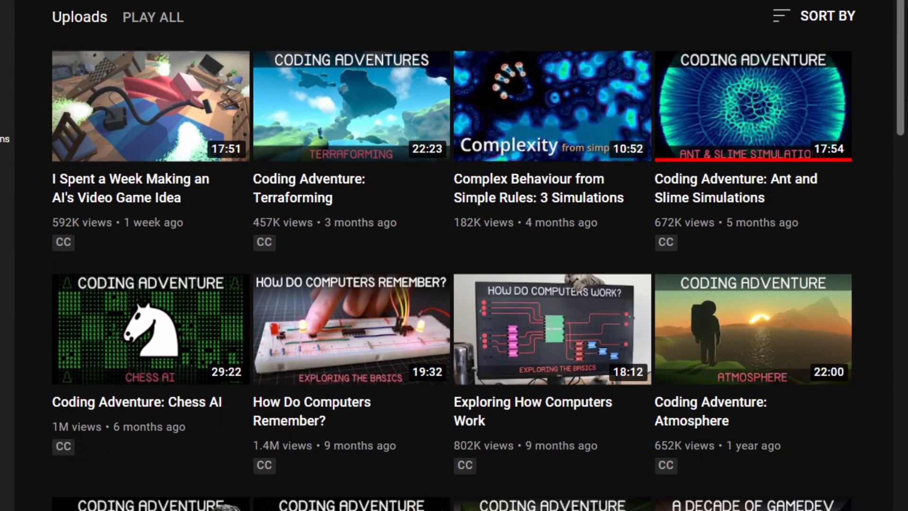
scroll(down, 3)
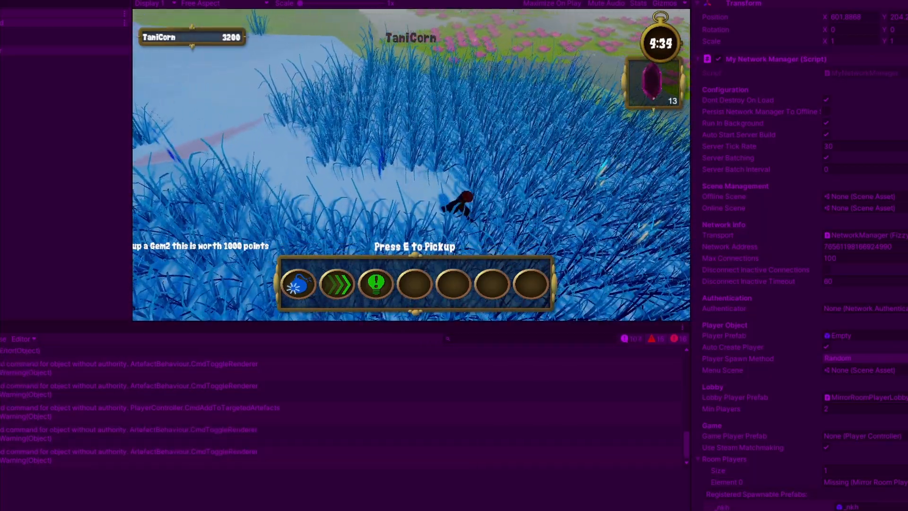
Declare public List<ArtefactBehaviour> tempArtefactStorage and begin a Contains check in OnTriggerStay.
key(e)
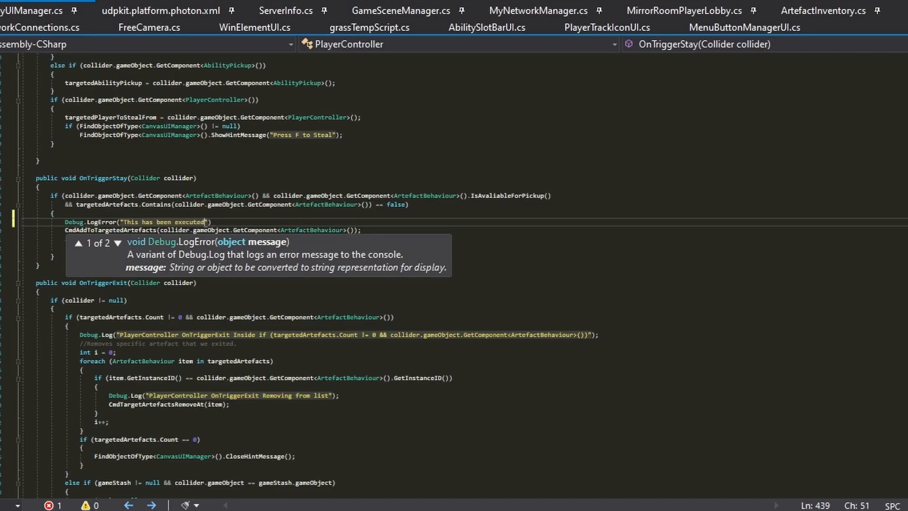
text(" ")
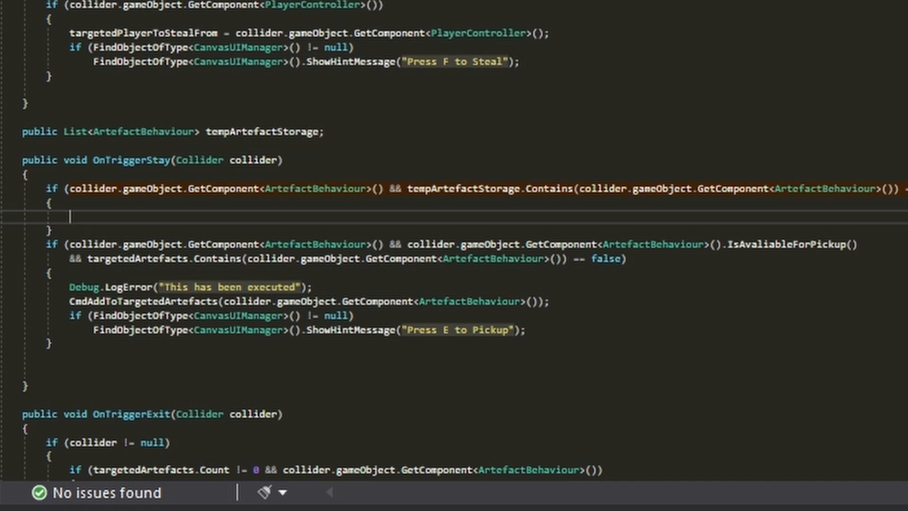
Complete the if condition with 'tempArtefactStorage)' so OnTriggerStay checks the stored artefact.
text(tempArtefactStorage))
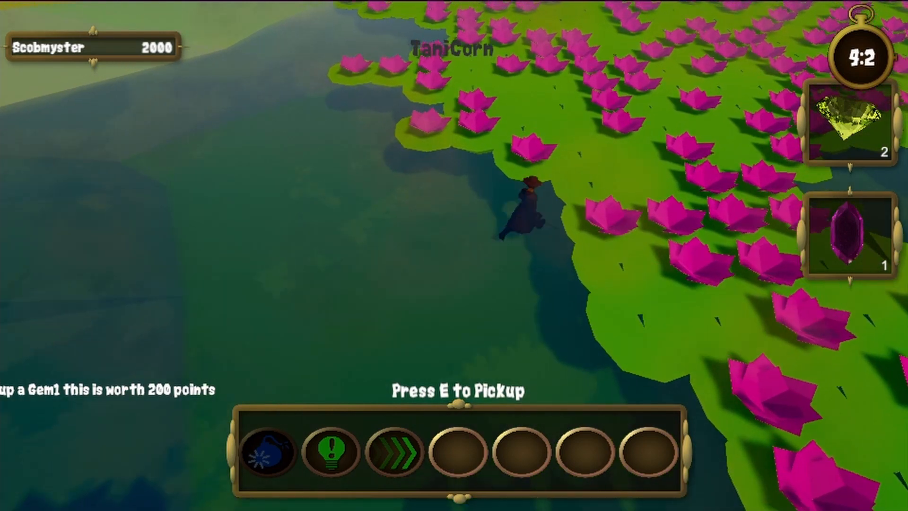
Ready up in the LobbyScene and start the match to reach the Loadout ability selection.
key(e)
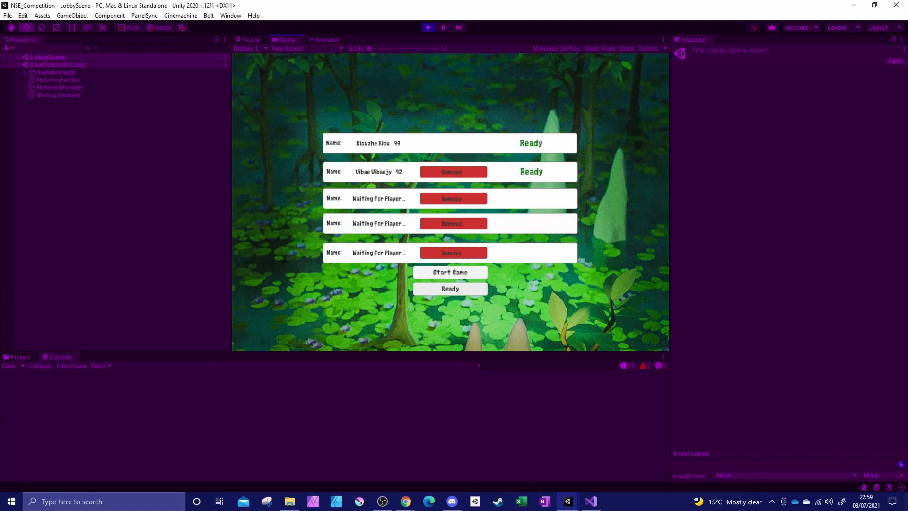
click(450, 272)
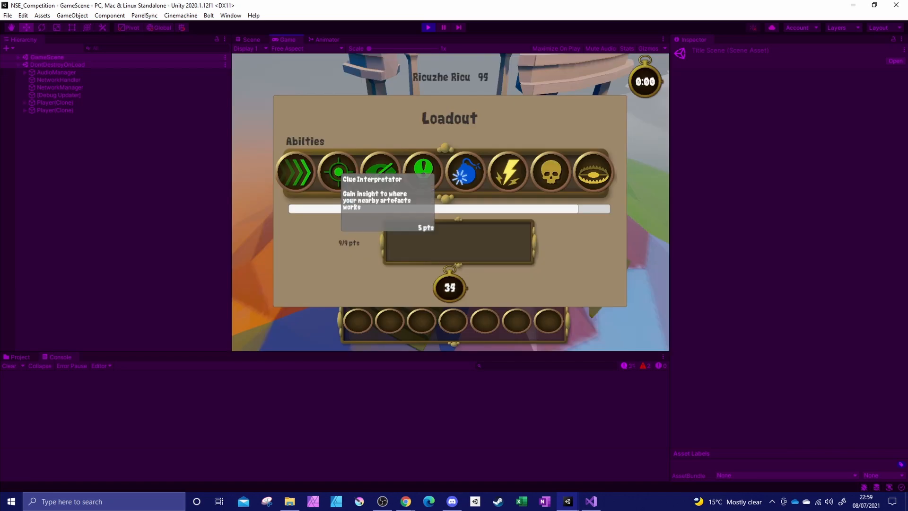